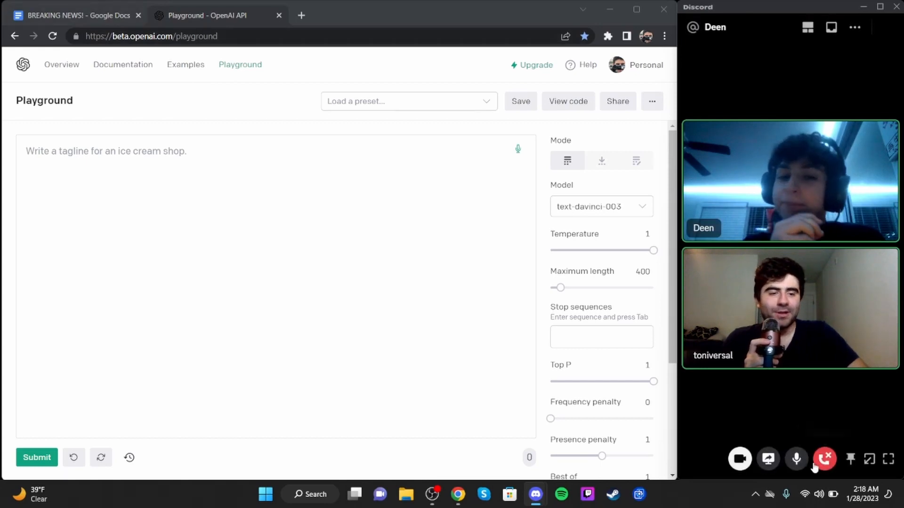
# Go live in Discord sharing the 'Playground - OpenAI API' window.
pyautogui.click(768, 459)
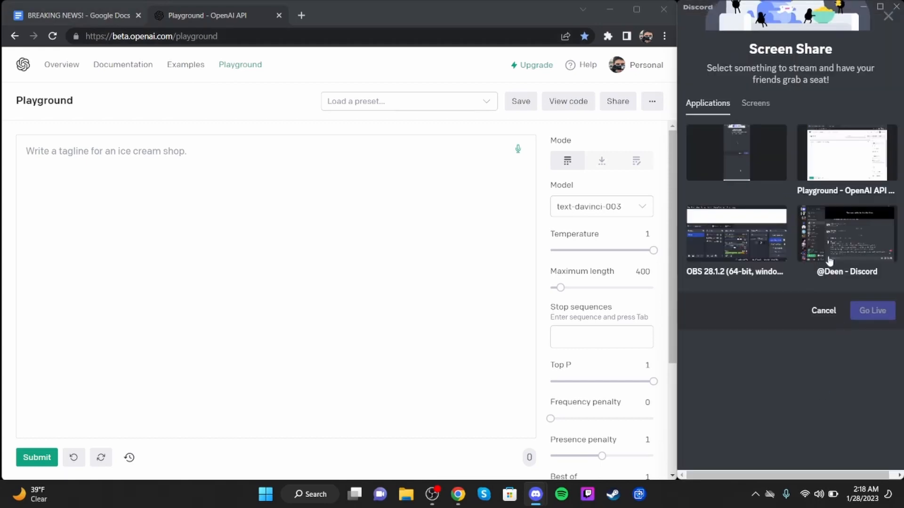
pyautogui.click(845, 152)
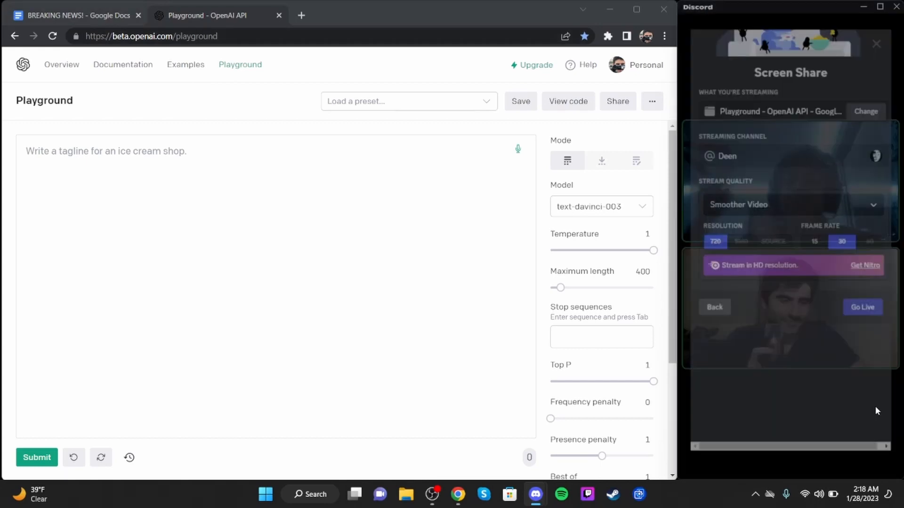
pyautogui.click(862, 307)
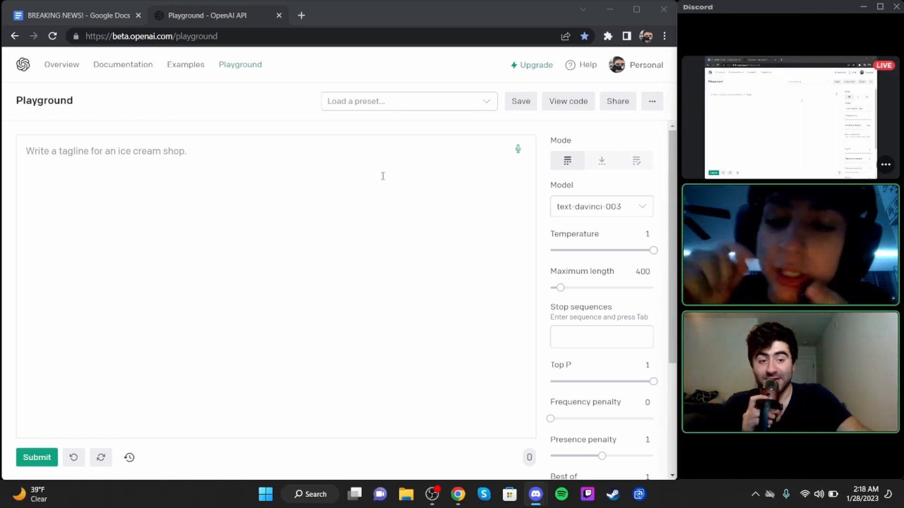
pyautogui.moveTo(218, 116)
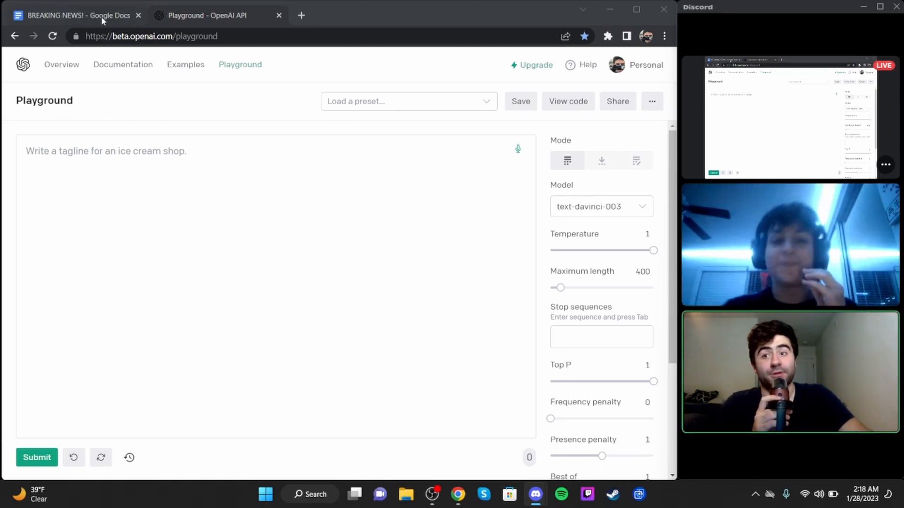
# Enter the contortionist news story prompt from the Google Doc into the Playground.
pyautogui.click(74, 15)
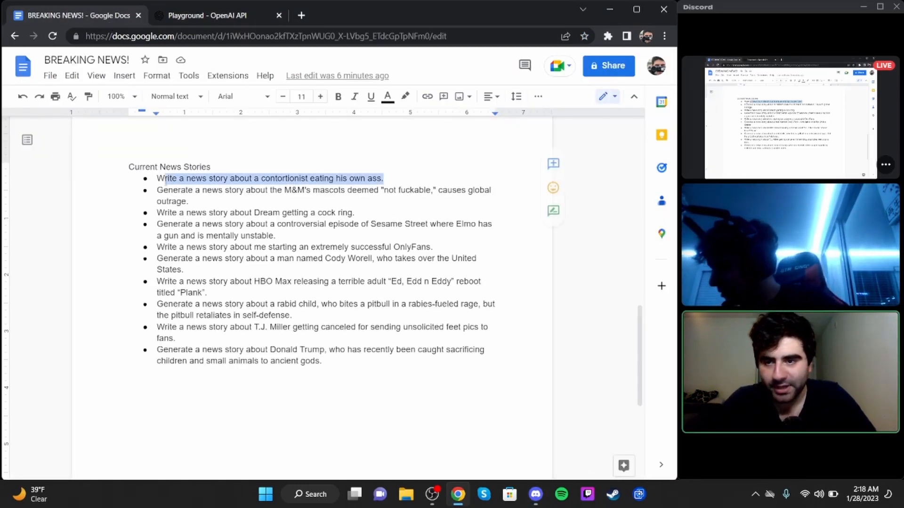
pyautogui.click(208, 16)
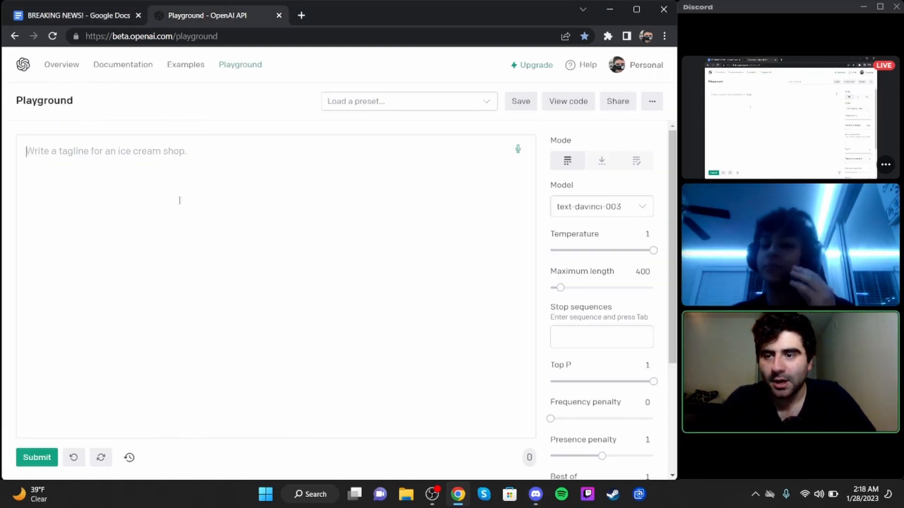
pyautogui.write('Write a news story about a contortionist eating his own ass.')
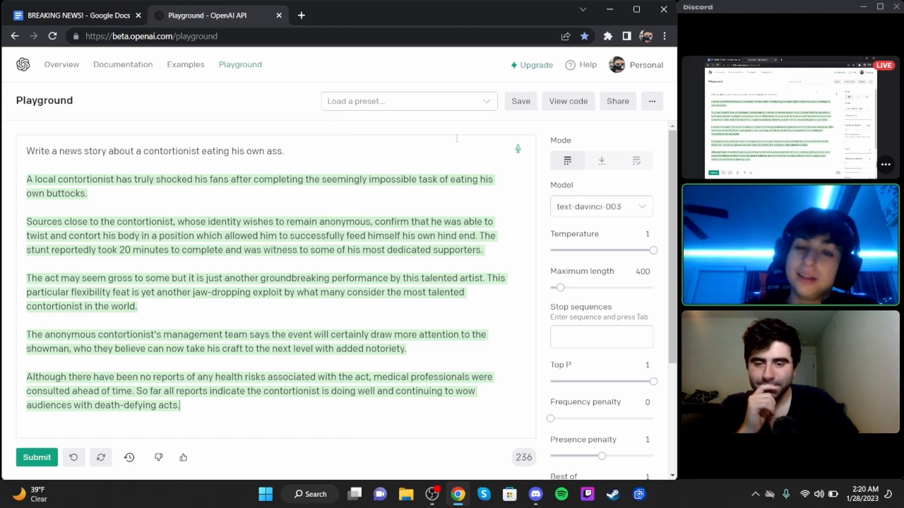
pyautogui.moveTo(483, 121)
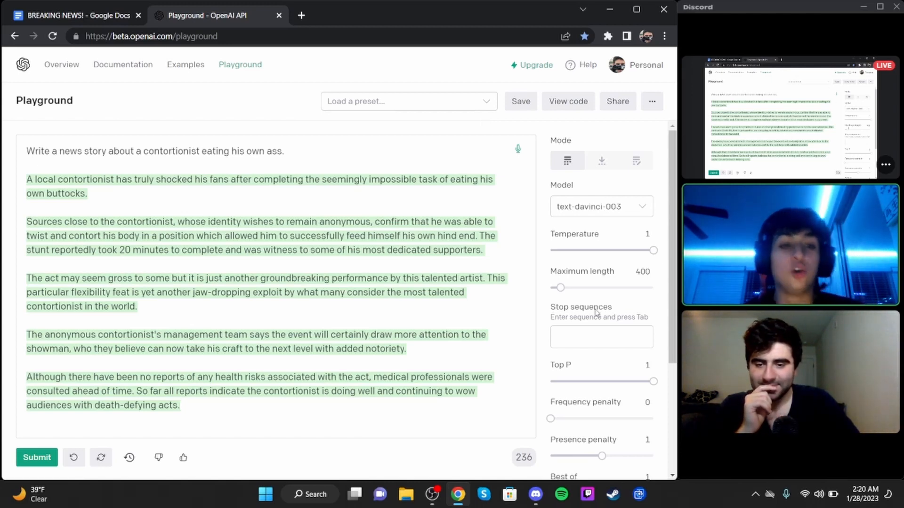
pyautogui.moveTo(659, 331)
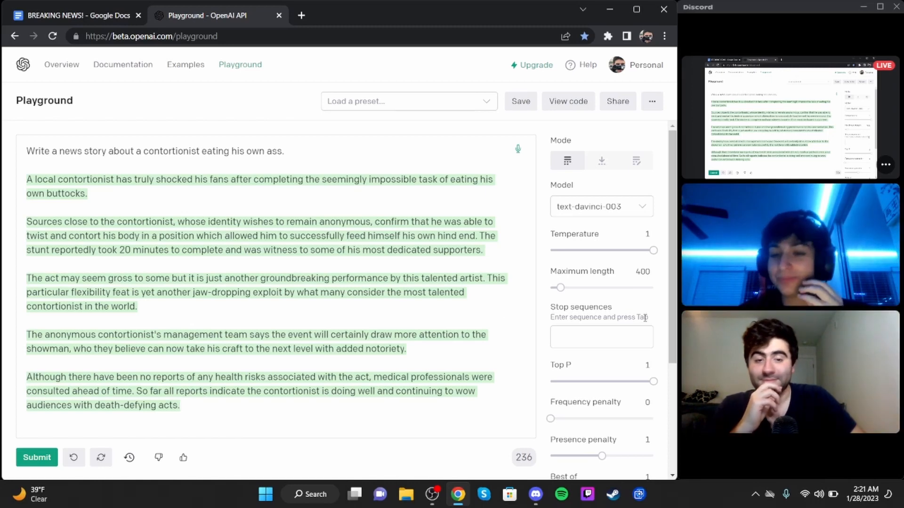
# Clear the prompt box and set Maximum length to 300.
pyautogui.click(640, 272)
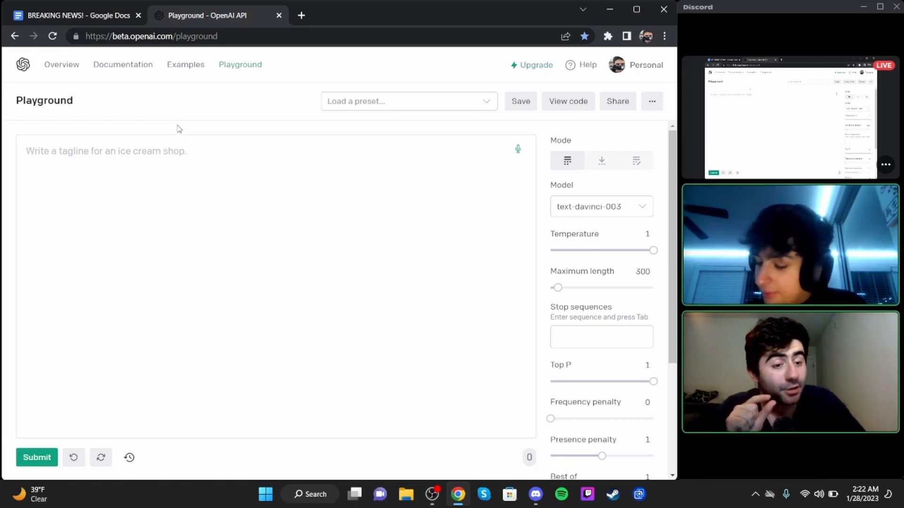
# Enter the M&M's mascots 'not fuckable' outrage prompt from the Google Doc into the Playground.
pyautogui.click(75, 16)
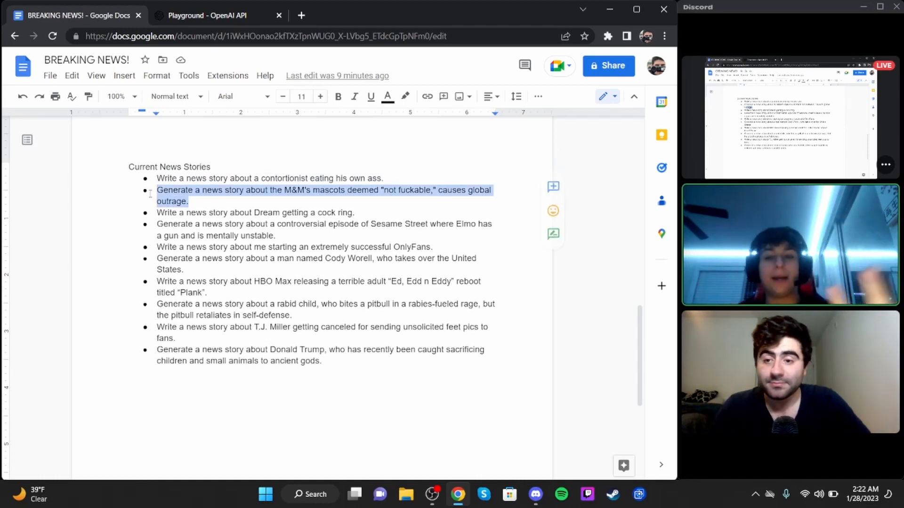
pyautogui.click(216, 15)
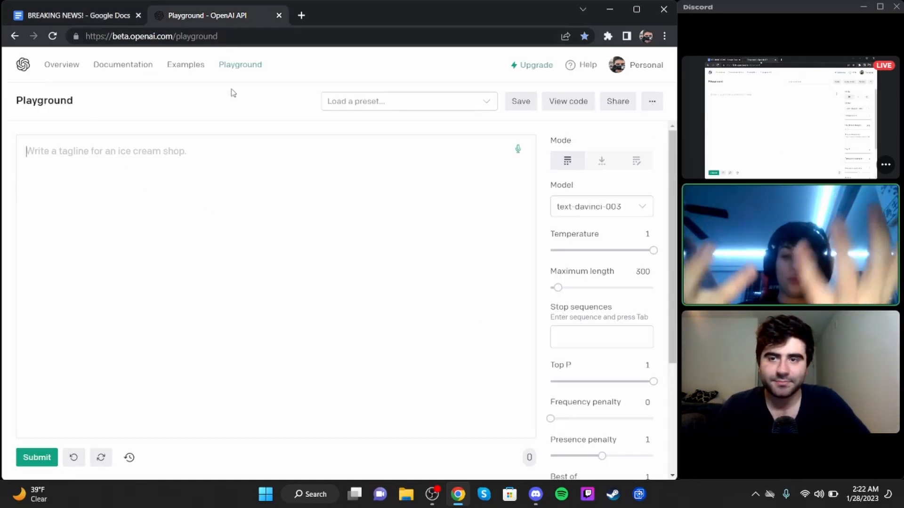
pyautogui.write('Generate a news story about the M&M\'s mascots deemed "not fuckable," causes global outrage.')
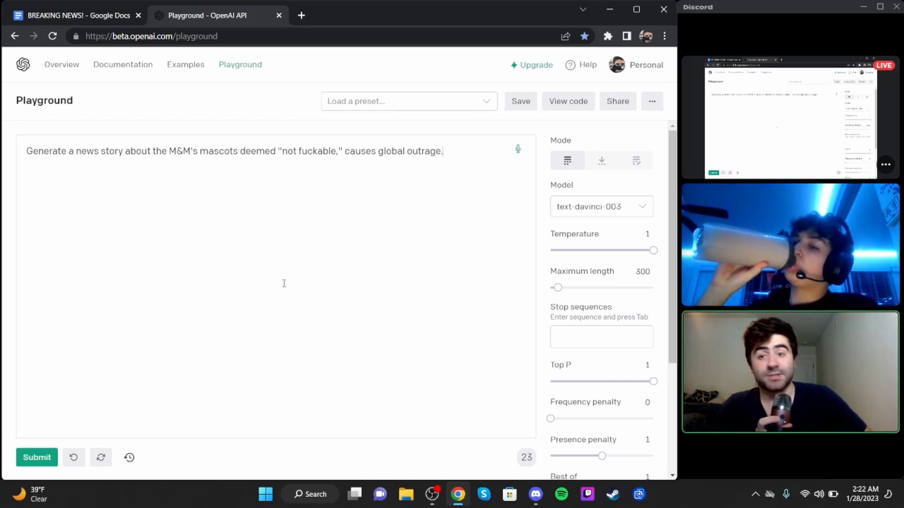
pyautogui.moveTo(101, 457)
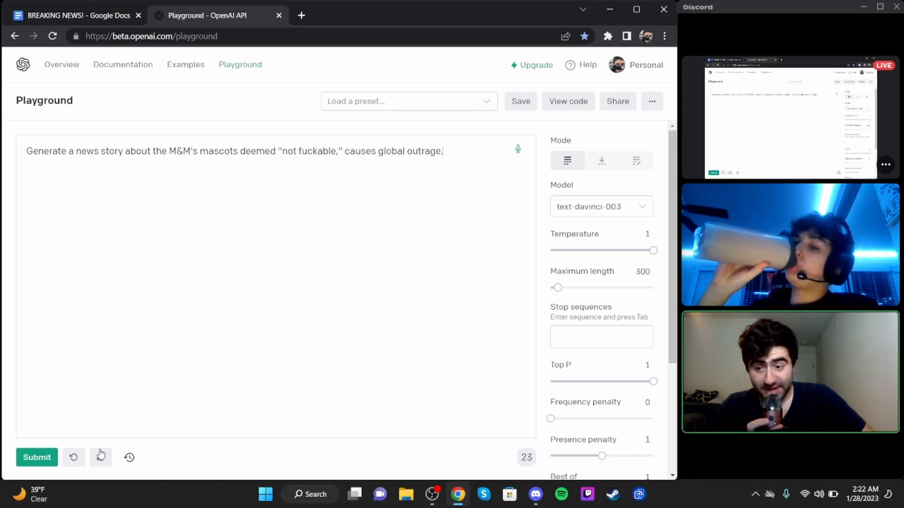
# Submit the M&M's mascots prompt to generate the outrage story.
pyautogui.click(36, 457)
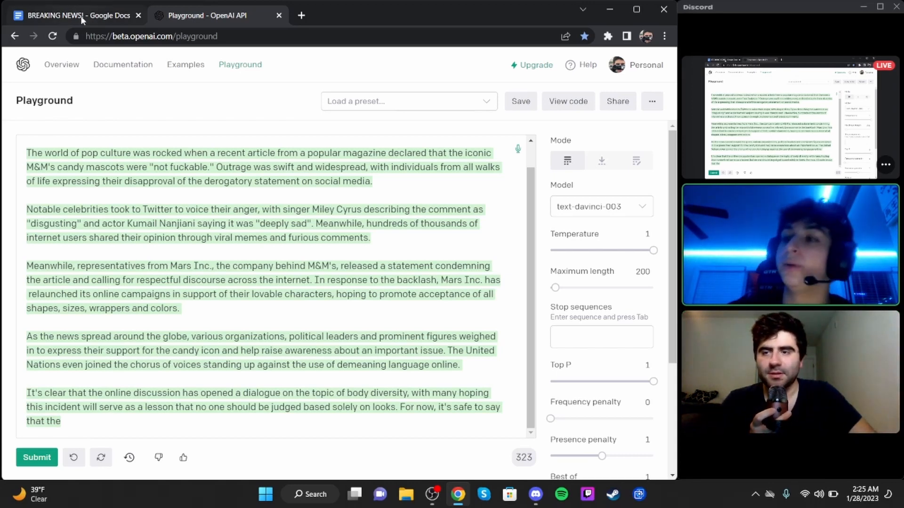
# Copy the Dream prompt from the Google Doc and paste it into the Playground.
pyautogui.click(74, 15)
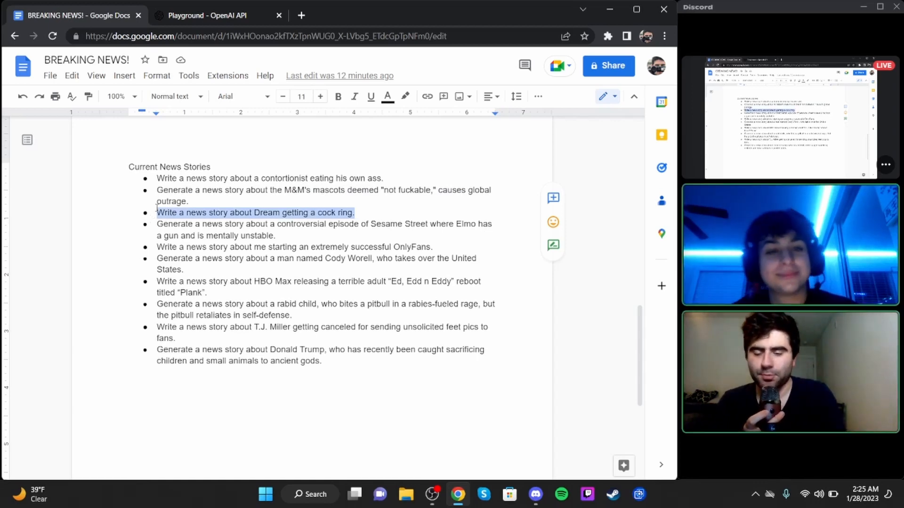
pyautogui.click(208, 16)
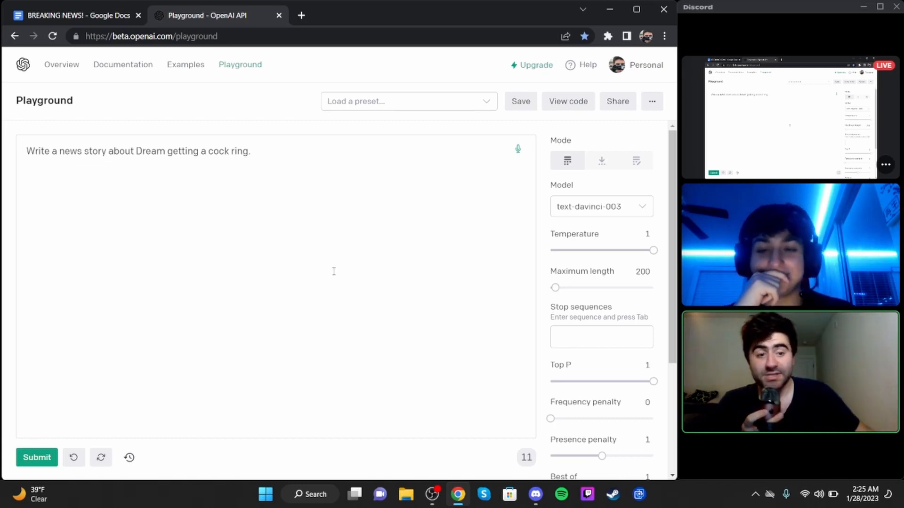
pyautogui.moveTo(36, 457)
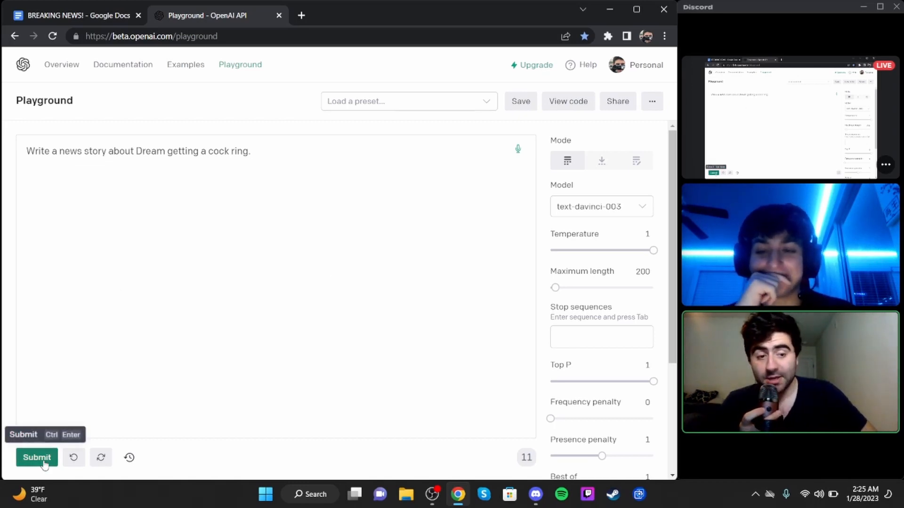
pyautogui.click(36, 457)
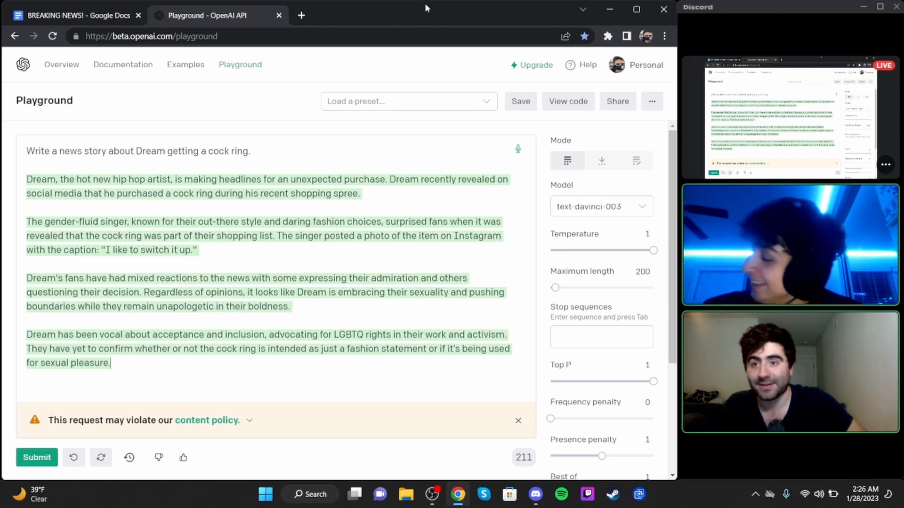
pyautogui.moveTo(438, 10)
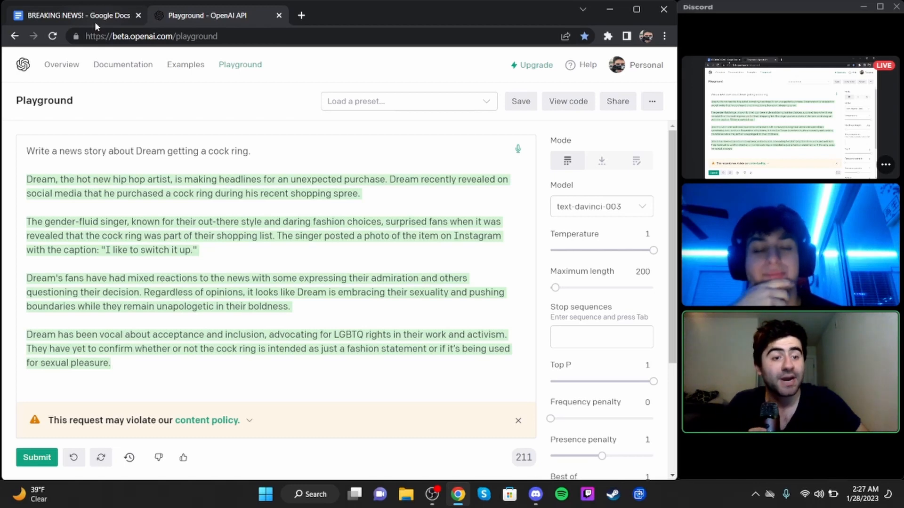
# Paste the gun-wielding Elmo Sesame Street prompt from the Google Doc into the Playground.
pyautogui.click(75, 15)
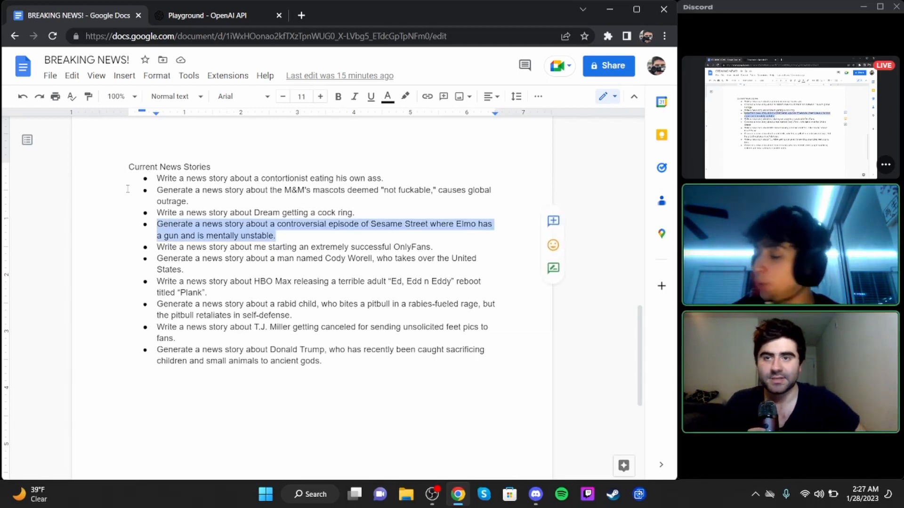
pyautogui.click(208, 15)
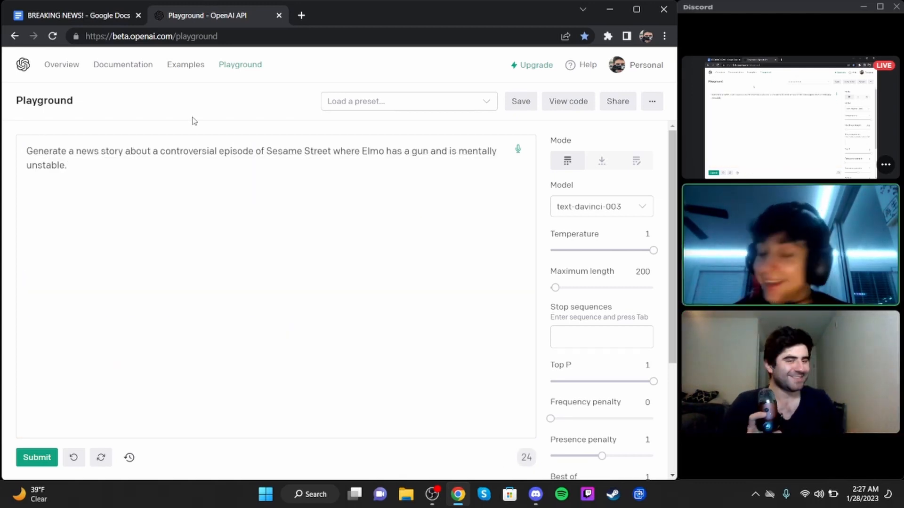
pyautogui.click(69, 165)
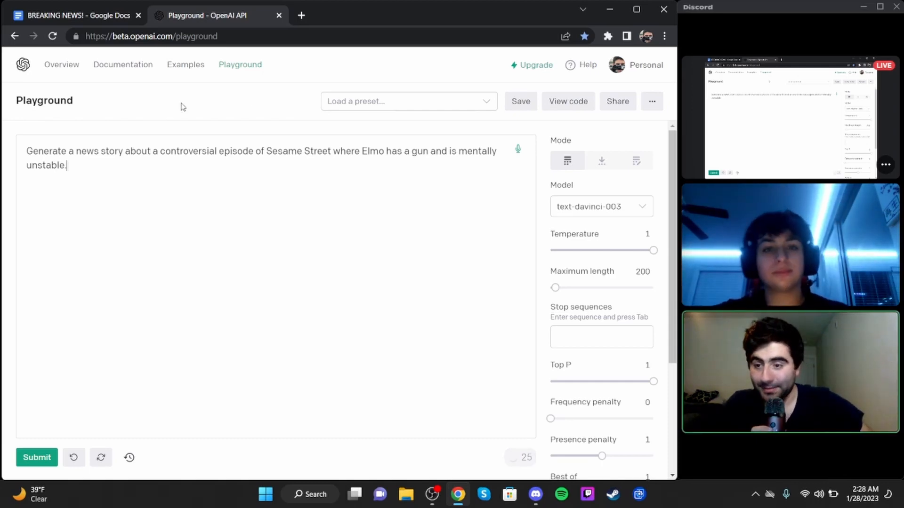
# Submit the Elmo prompt to generate the controversial episode story.
pyautogui.click(36, 457)
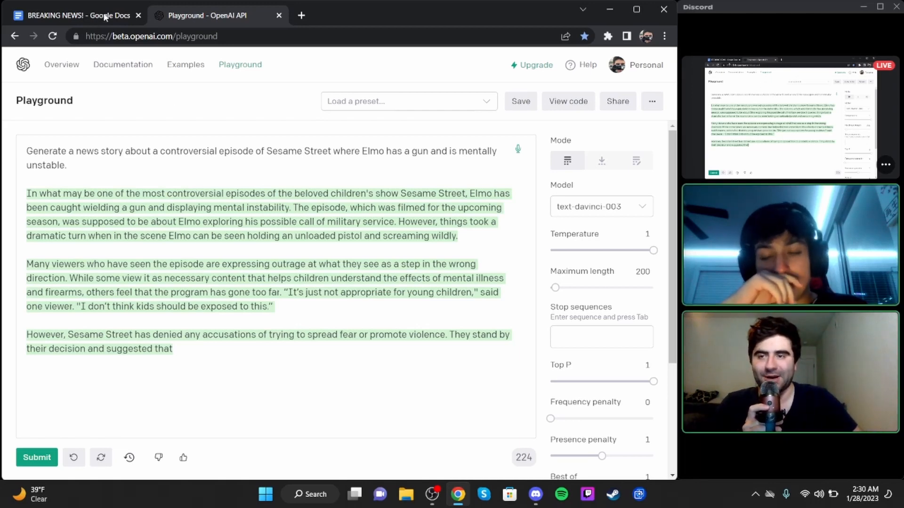
pyautogui.moveTo(78, 15)
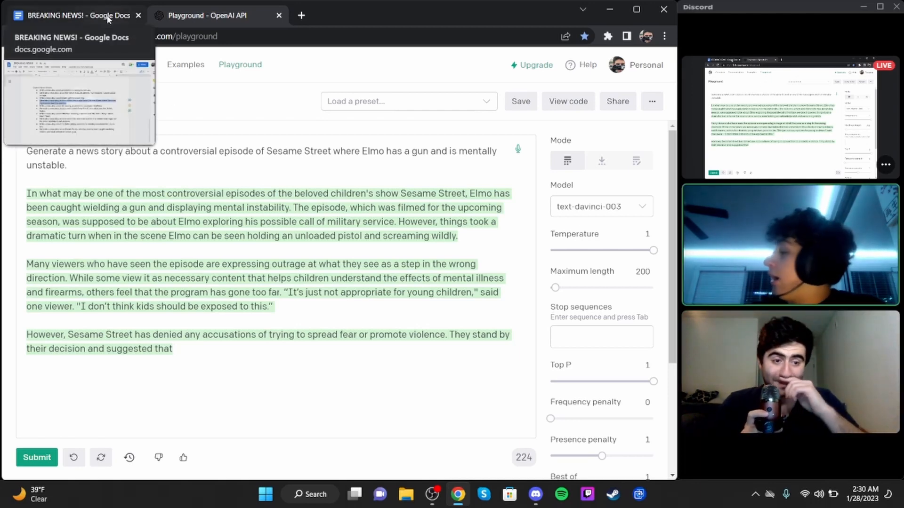
pyautogui.click(78, 15)
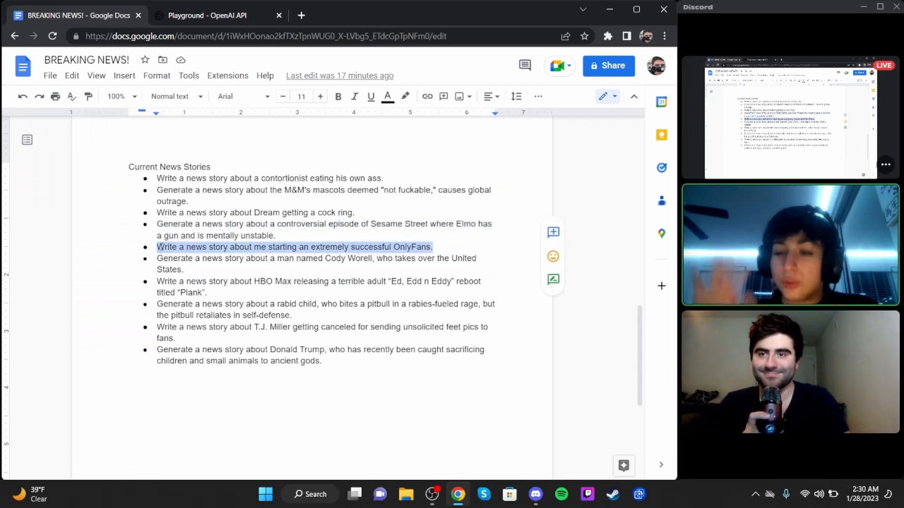
pyautogui.click(216, 16)
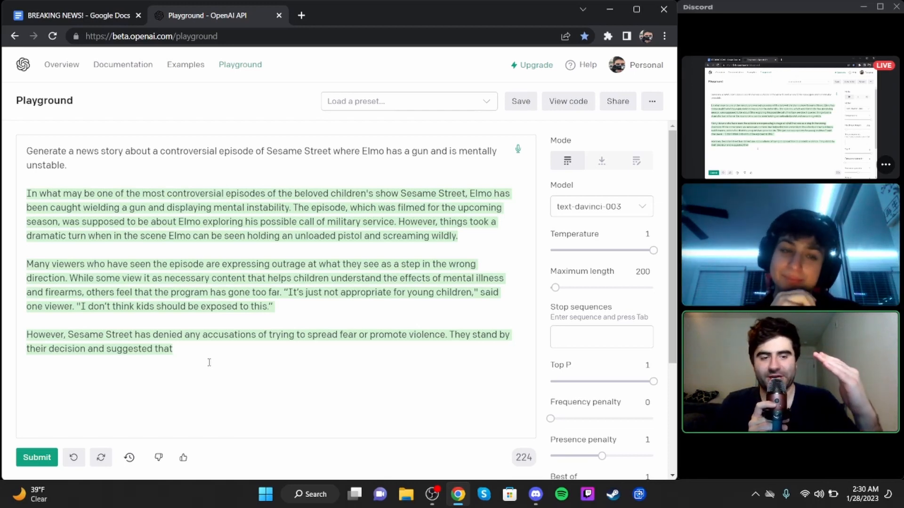
# Submit the OnlyFans prompt to generate the successful-launch news story.
pyautogui.press('ctrl+a')
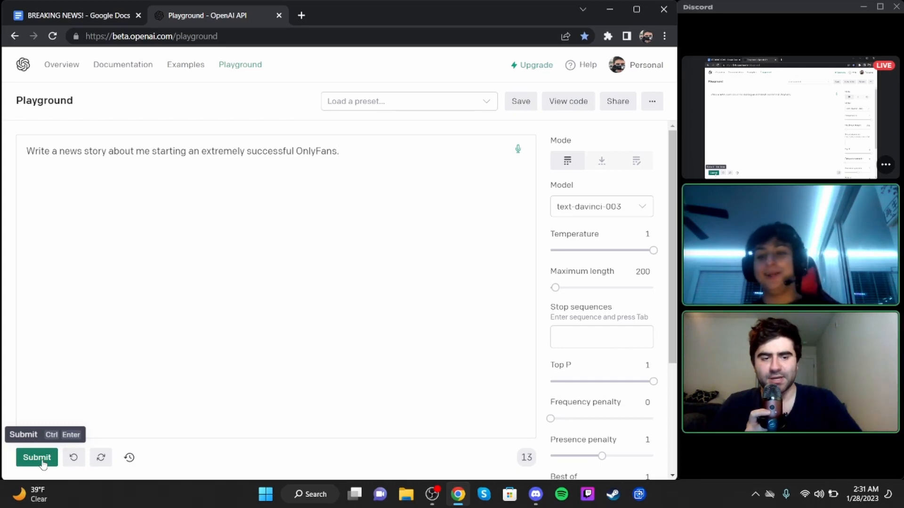
pyautogui.click(36, 457)
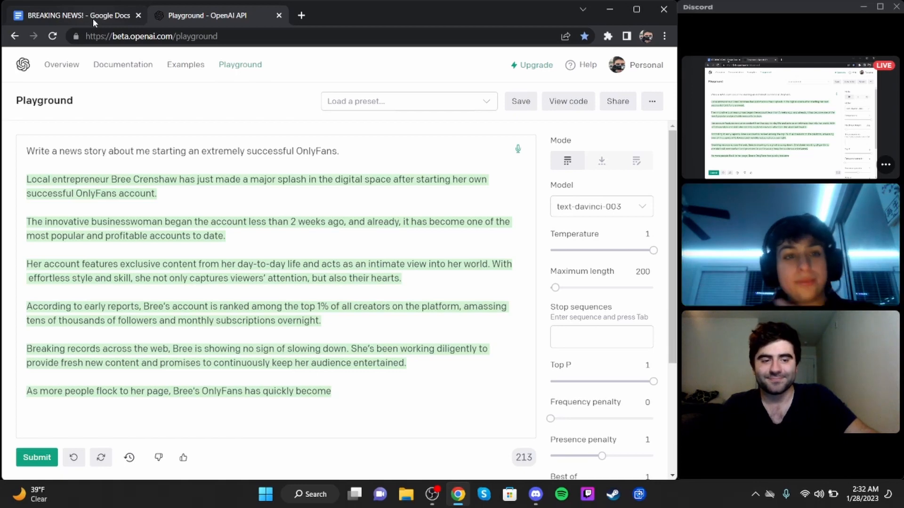
# Replace the OnlyFans story with the Cody Worell United States takeover prompt.
pyautogui.click(75, 15)
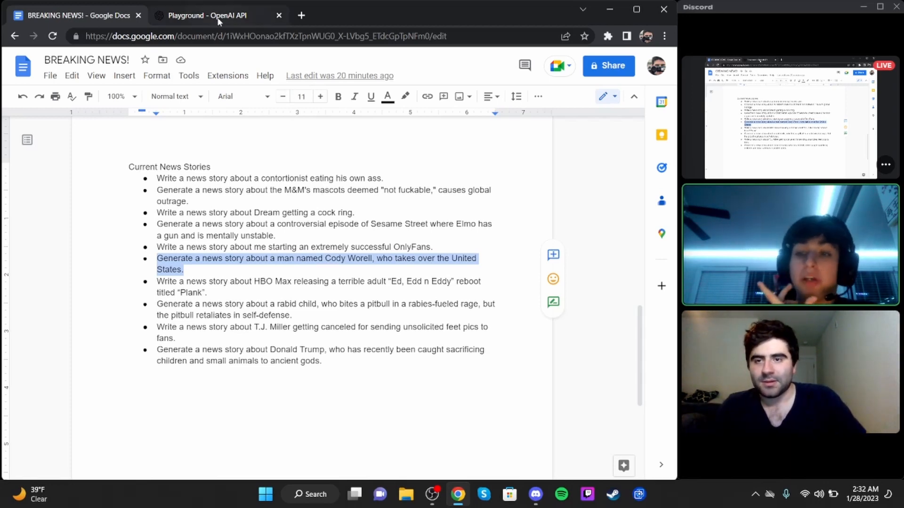
pyautogui.click(218, 15)
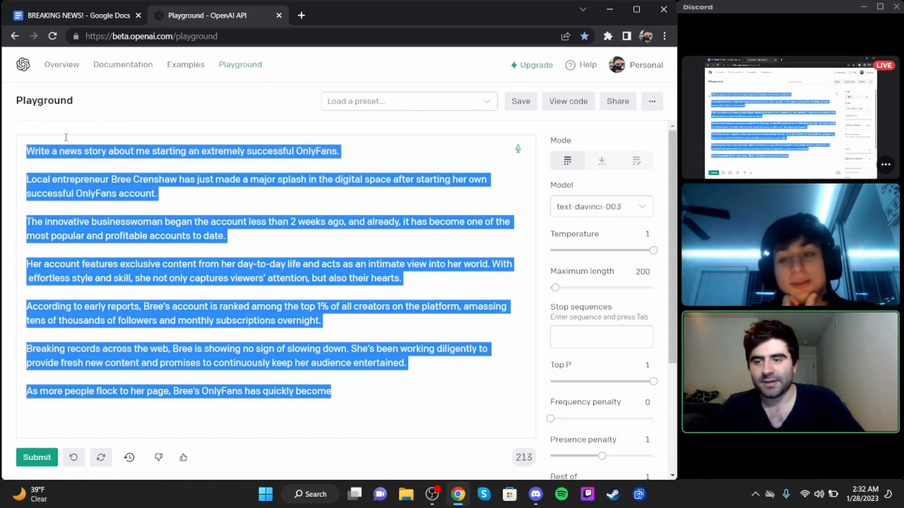
pyautogui.write('Generate a news story about a man named Cody Worell, who takes over the United States.')
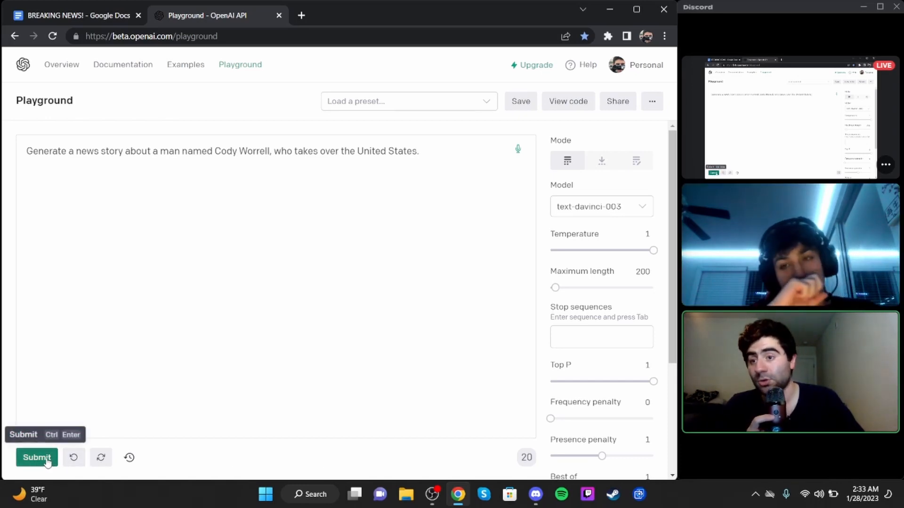
pyautogui.click(36, 458)
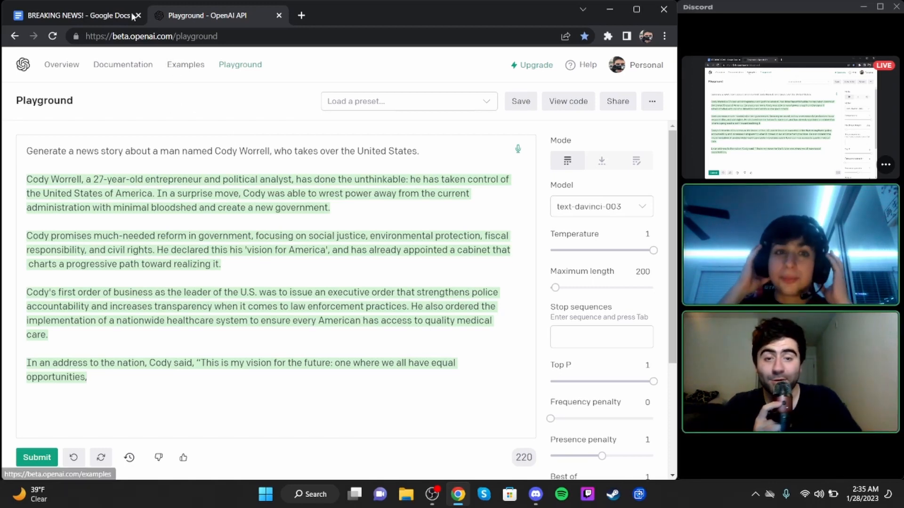
pyautogui.moveTo(78, 15)
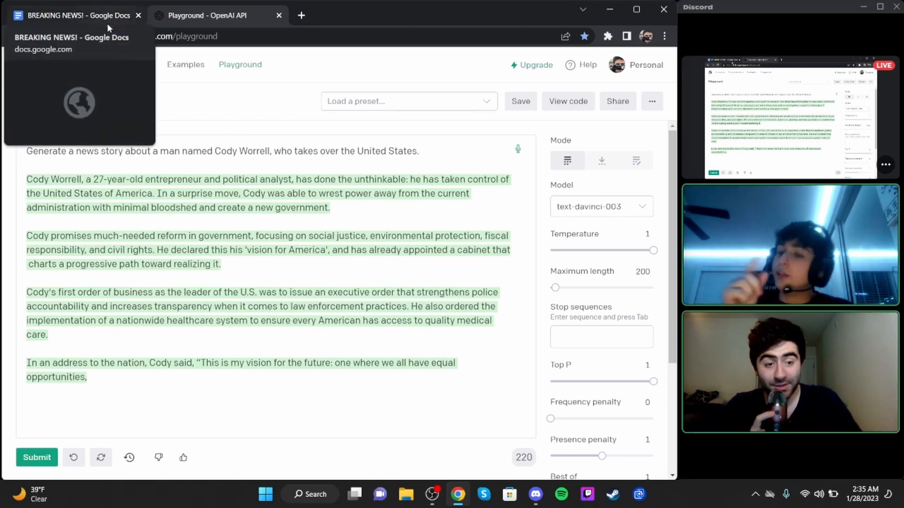
pyautogui.moveTo(234, 107)
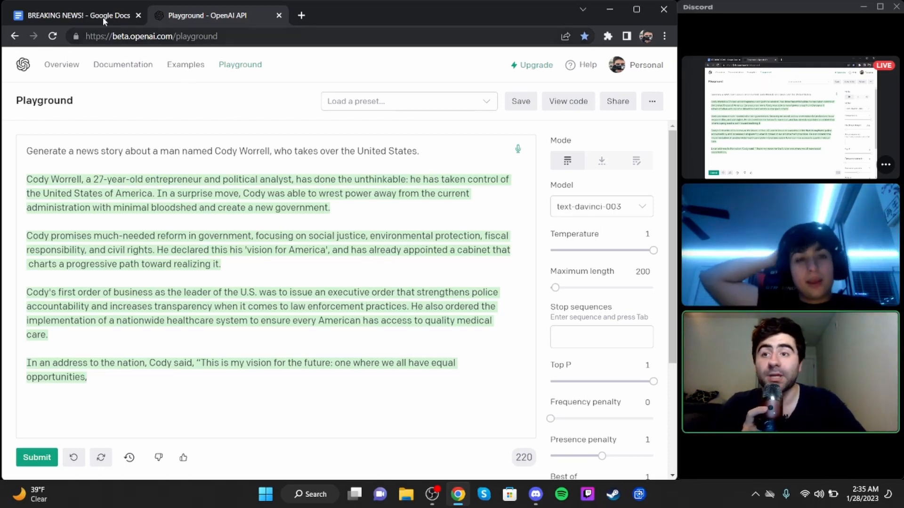
# Replace the Cody Worrell story with the HBO Max adult 'Ed, Edd n Eddy' reboot prompt.
pyautogui.click(78, 16)
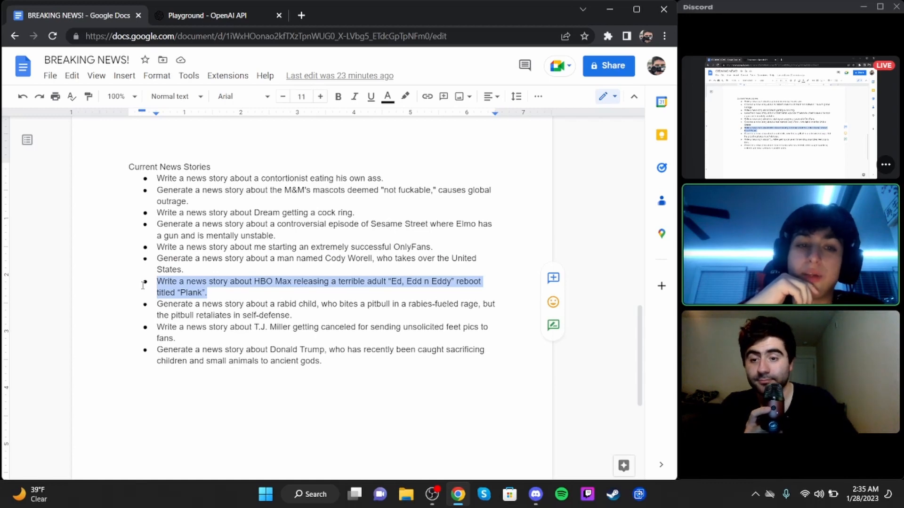
pyautogui.click(213, 15)
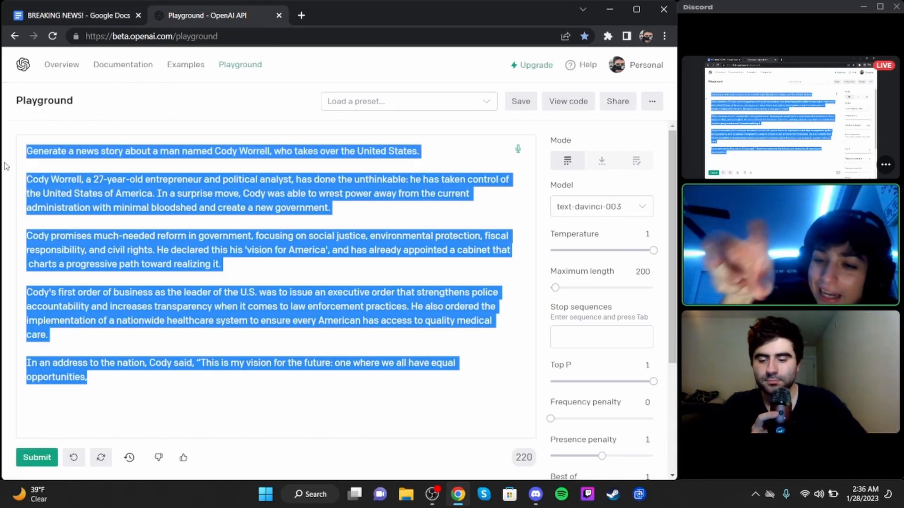
pyautogui.write('Write a news story about HBO Max releasing a terrible adult "Ed, Edd n Eddy" reboot titled "Plank".')
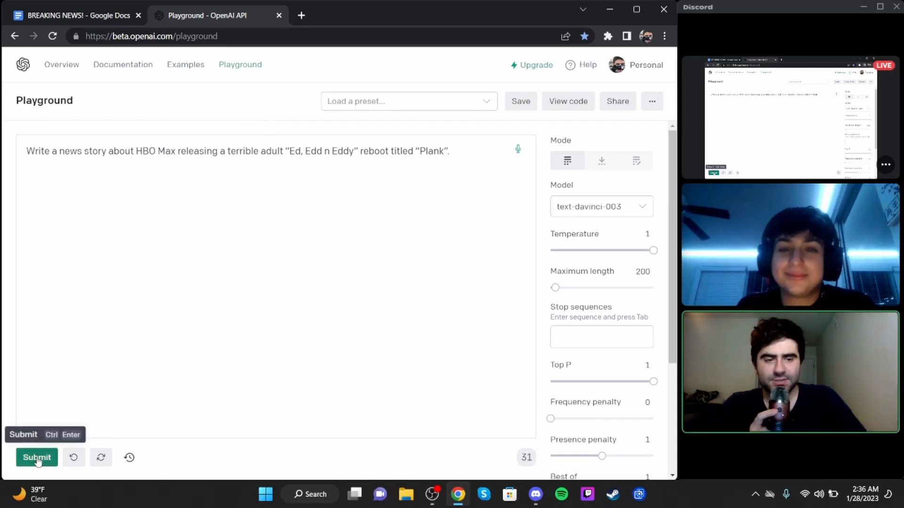
# Generate the story about HBO Max's terrible adult reboot 'Plank'.
pyautogui.click(37, 458)
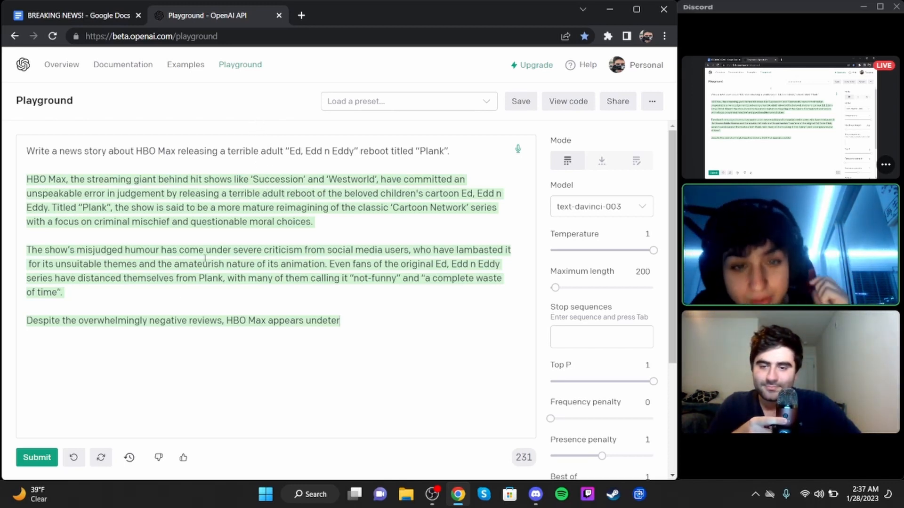
pyautogui.moveTo(36, 458)
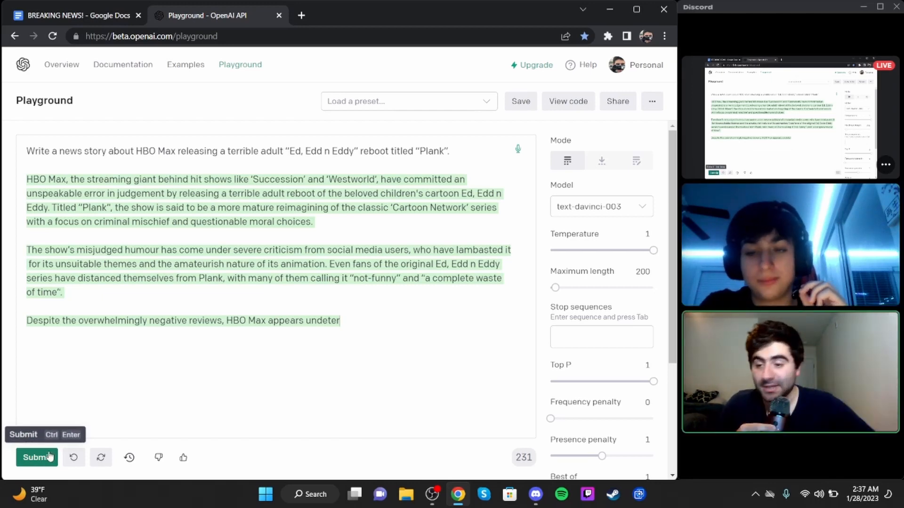
# Continue the cut-off Plank story to a finished ending about HBO Max's plans.
pyautogui.click(37, 457)
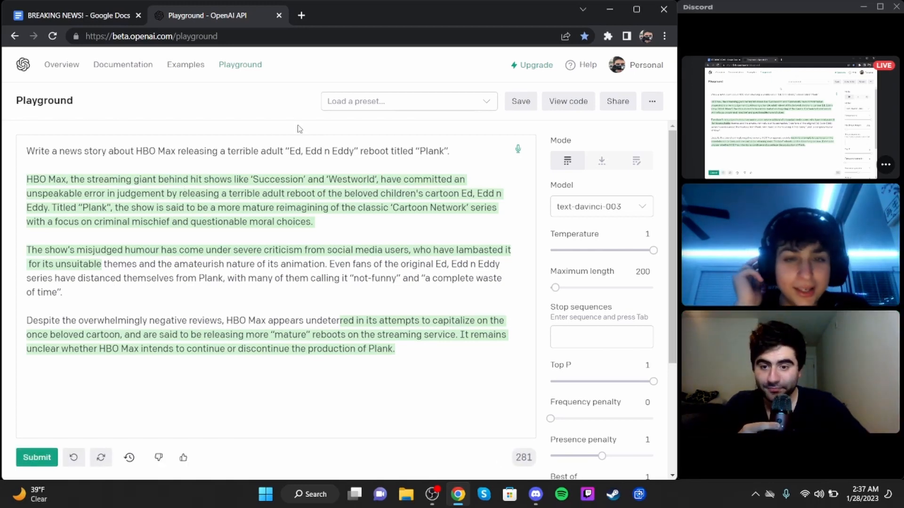
pyautogui.moveTo(287, 104)
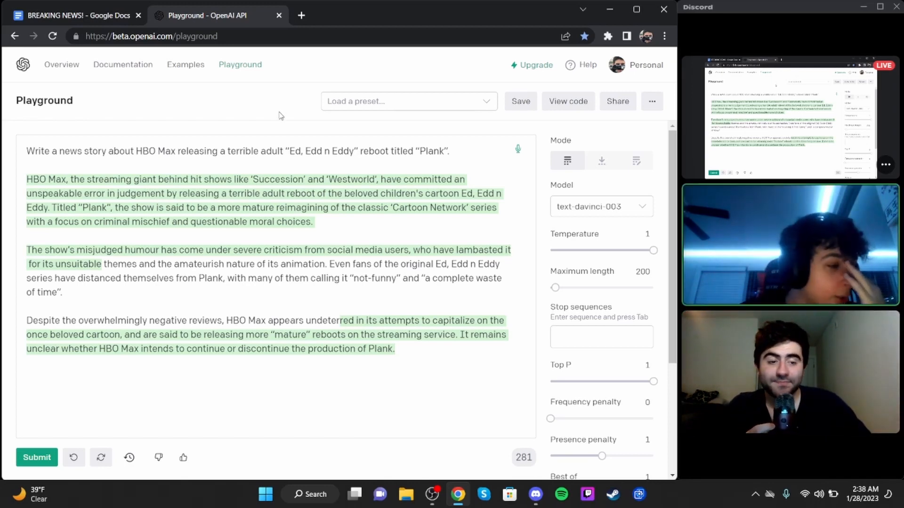
pyautogui.moveTo(219, 137)
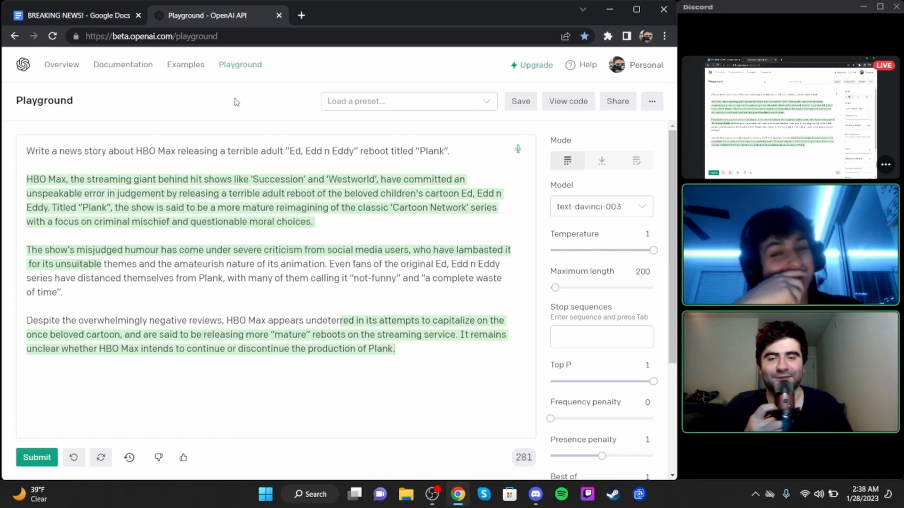
pyautogui.moveTo(240, 87)
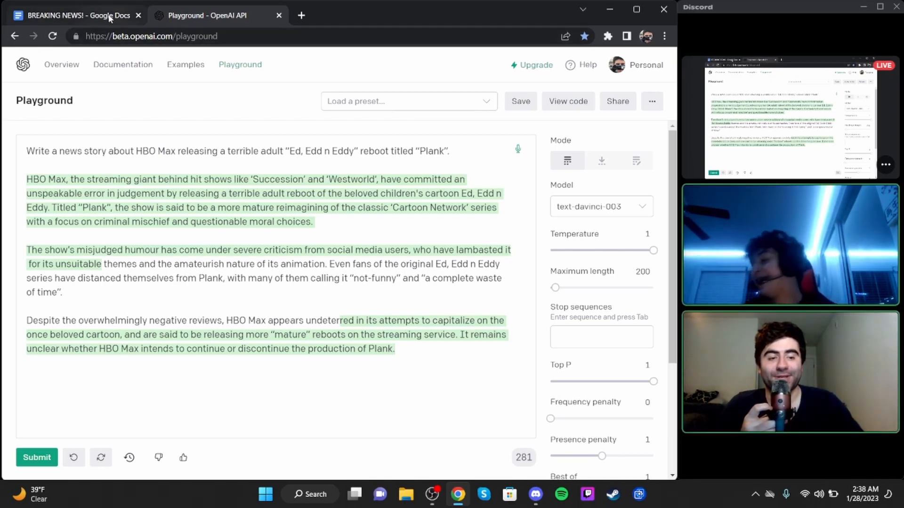
pyautogui.moveTo(75, 15)
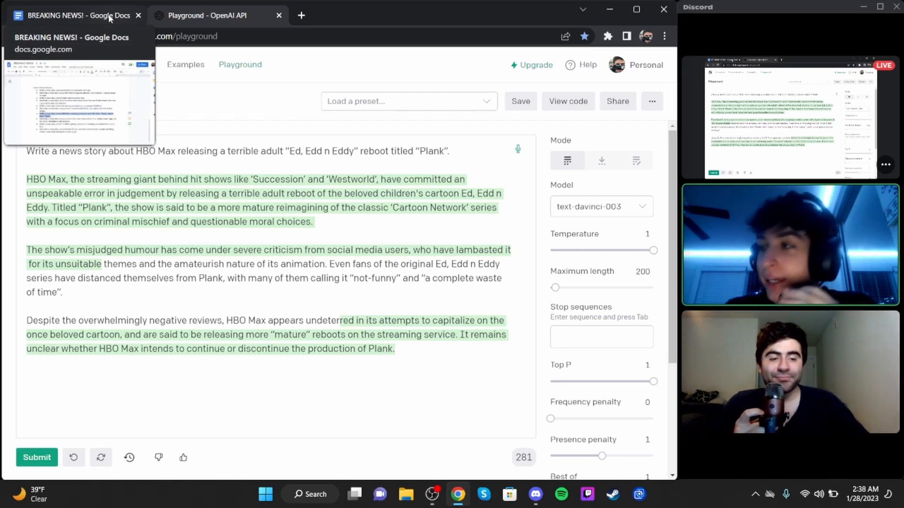
pyautogui.moveTo(272, 111)
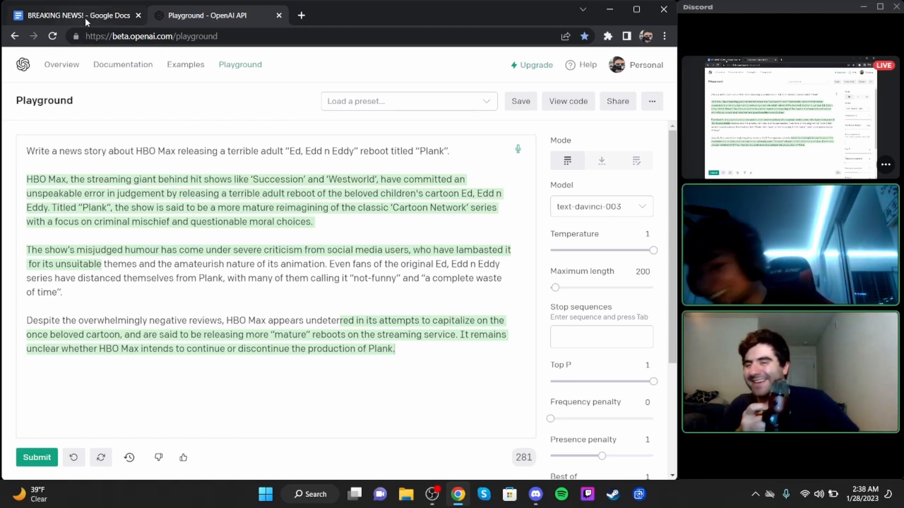
pyautogui.moveTo(74, 15)
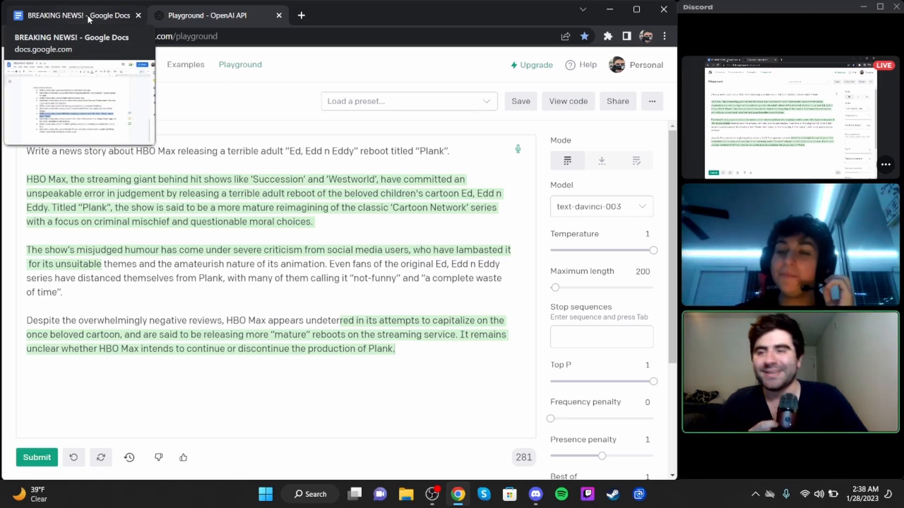
# Pick the rabid child and pitbull prompt from the Google Doc list.
pyautogui.click(72, 15)
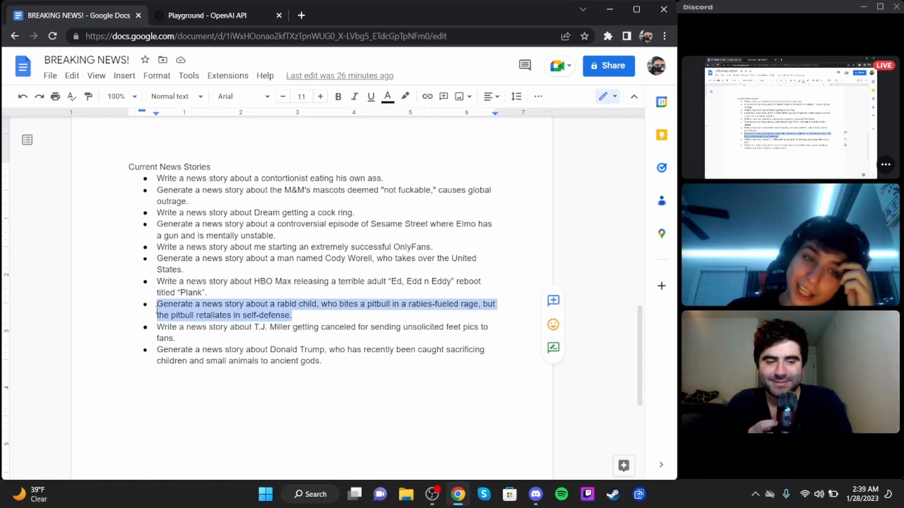
pyautogui.click(214, 15)
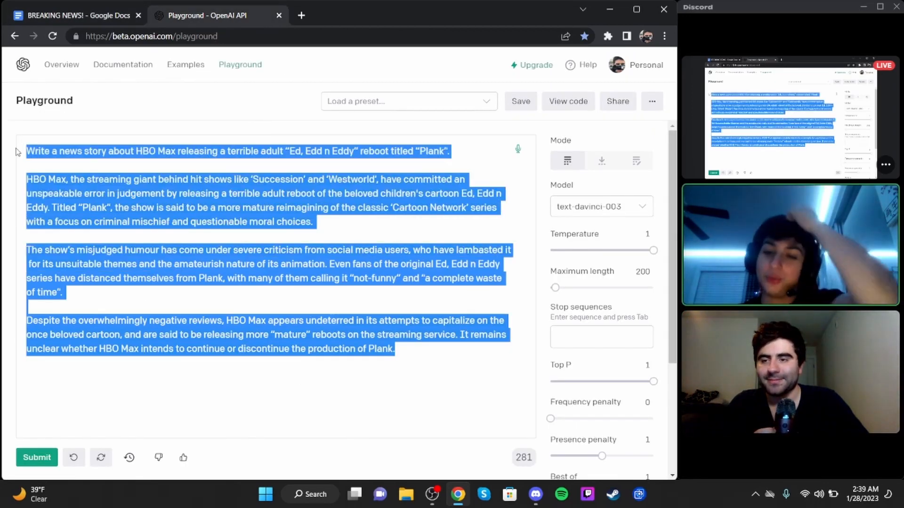
# Paste the rabid child biting a pitbull prompt over the Plank story.
pyautogui.write('Generate a news story about a rabid child, who bites a pitbull in a rabies-fueled rage, but the pitbull retaliates in self-defense.')
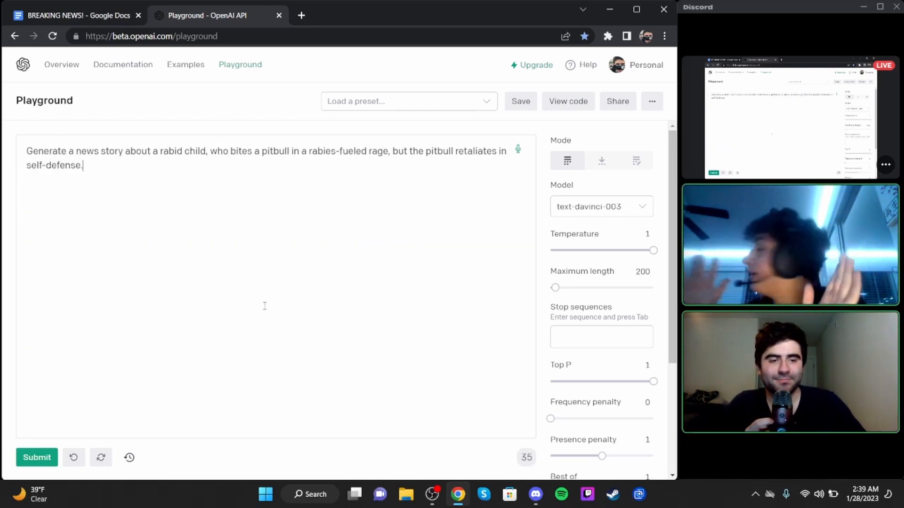
pyautogui.moveTo(264, 95)
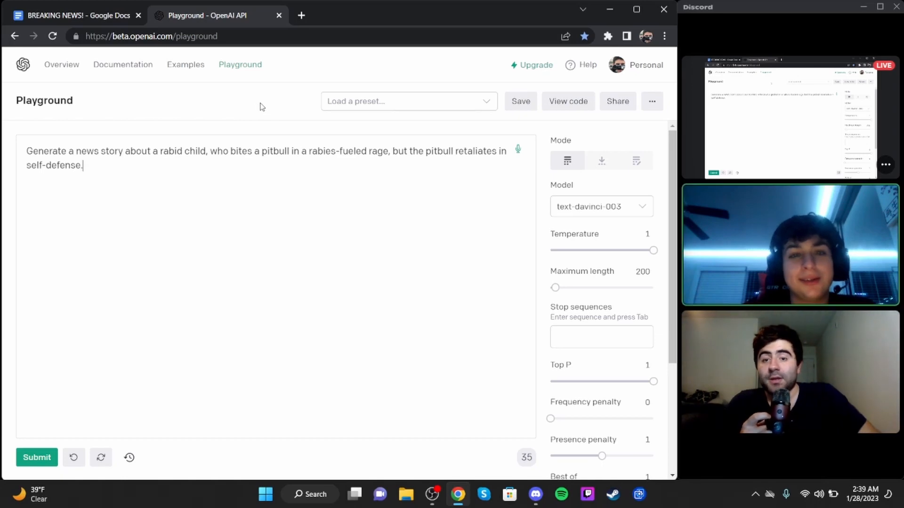
pyautogui.moveTo(36, 457)
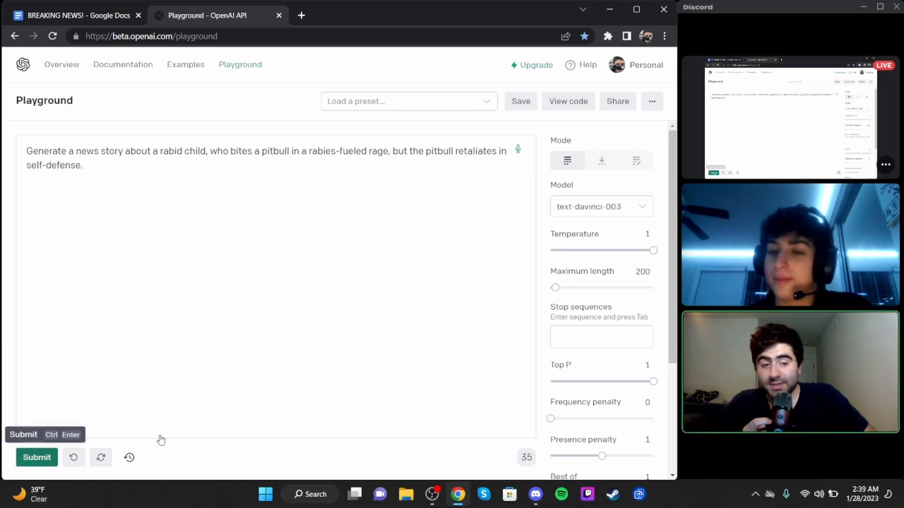
# Generate the news story about the rabid child biting a pitbull.
pyautogui.click(36, 458)
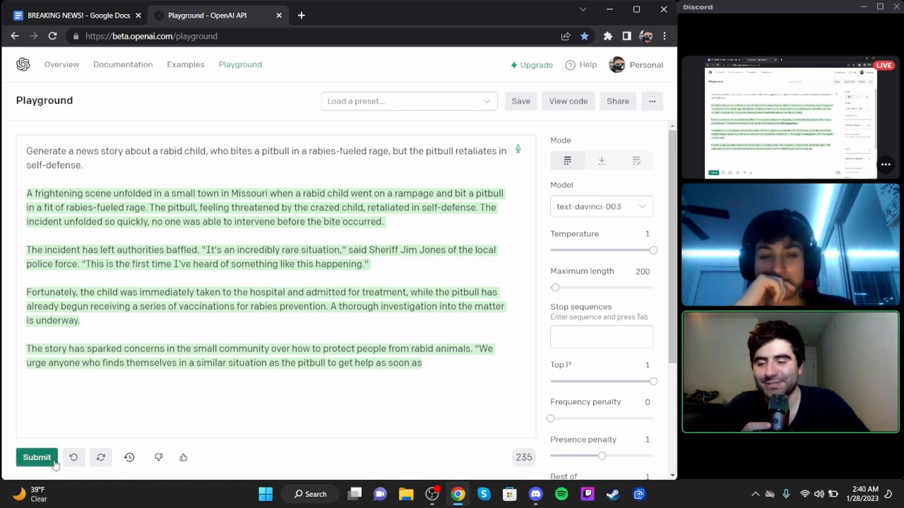
# Continue the rabid child story to its closing reminder about rabies cases.
pyautogui.click(36, 457)
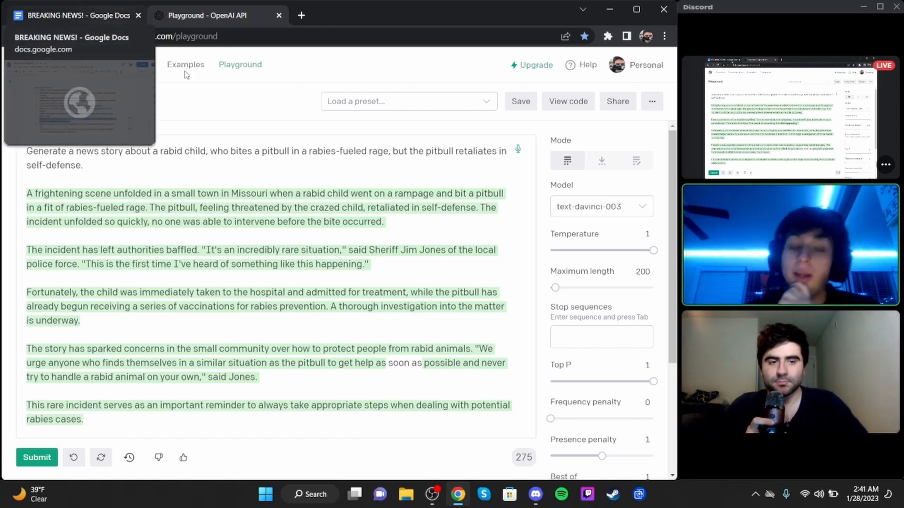
pyautogui.moveTo(294, 90)
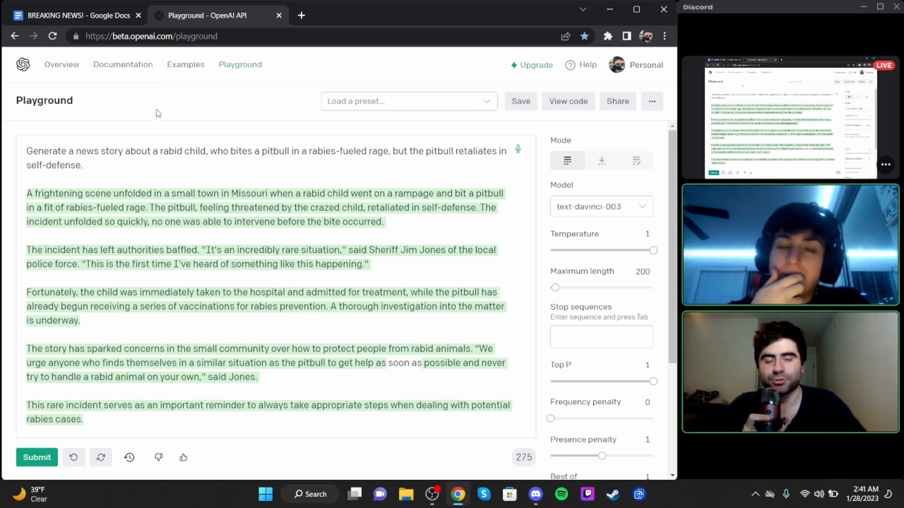
pyautogui.moveTo(105, 20)
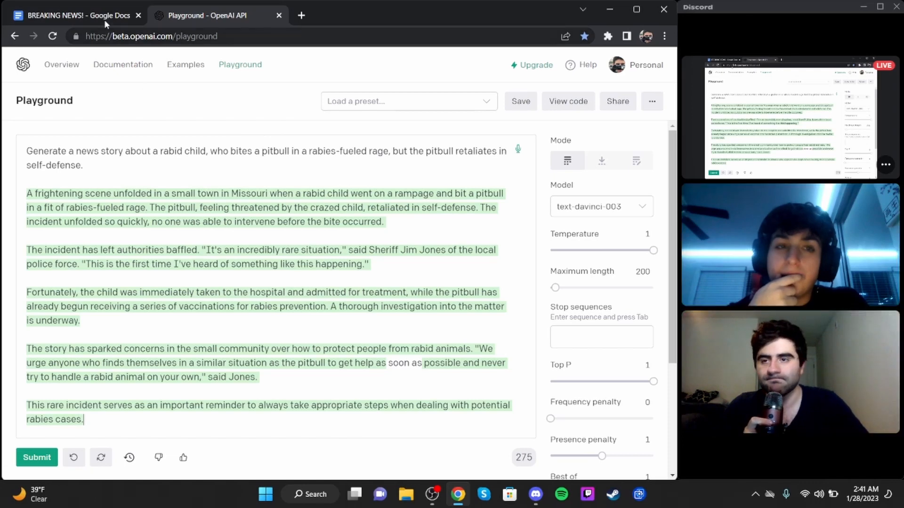
# Replace the rabid child story with the T.J. Miller canceled prompt.
pyautogui.click(75, 16)
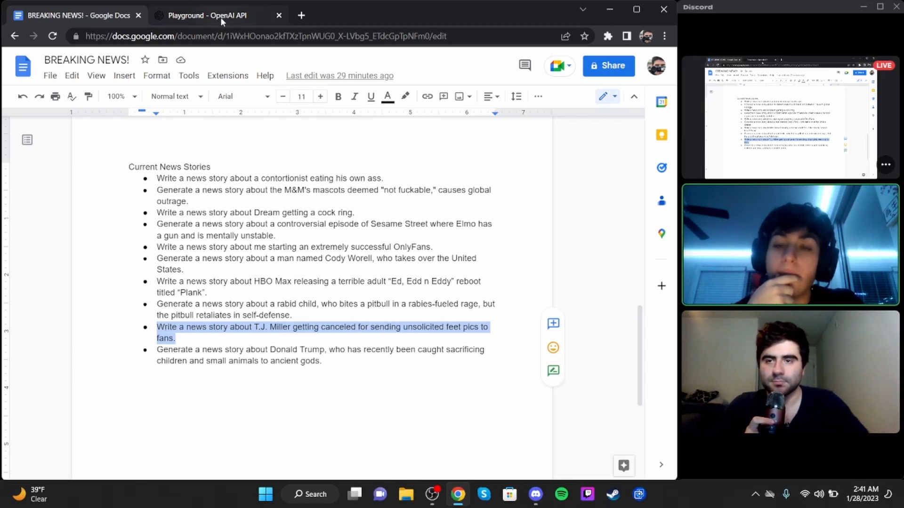
pyautogui.click(211, 15)
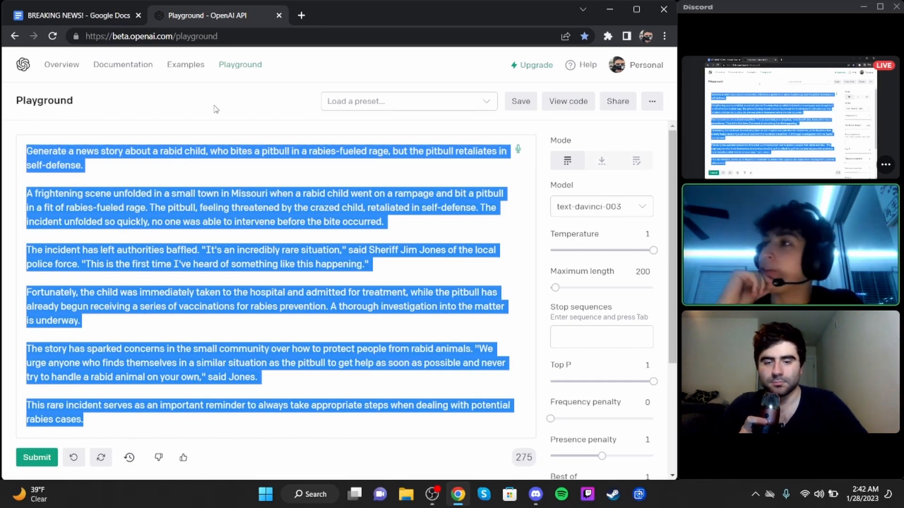
pyautogui.write('Write a news story about T.J. Miller getting canceled for sending unsolicited feet pics to fans.')
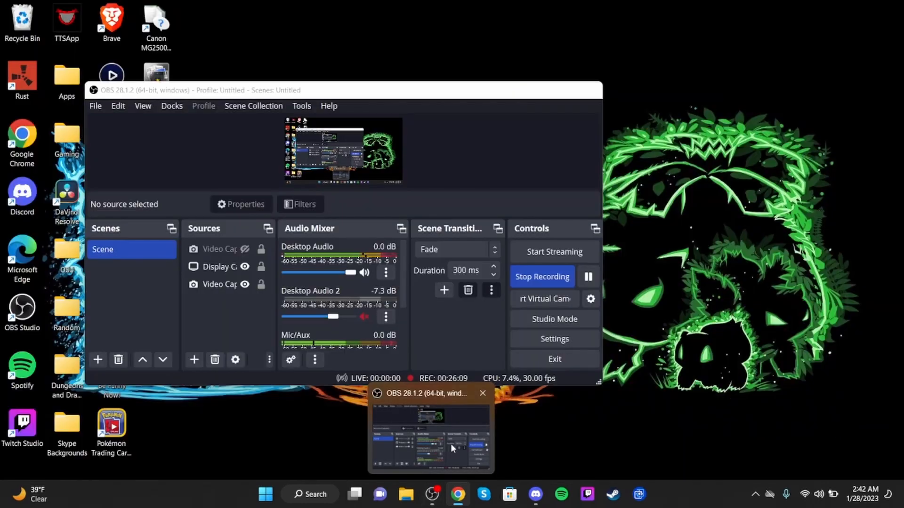
pyautogui.moveTo(468, 445)
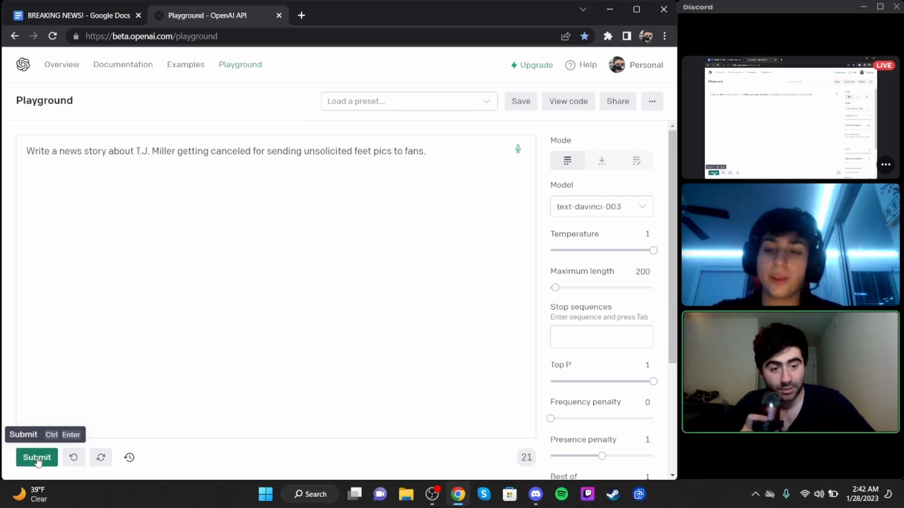
# Generate the news story about T.J. Miller getting canceled.
pyautogui.click(36, 457)
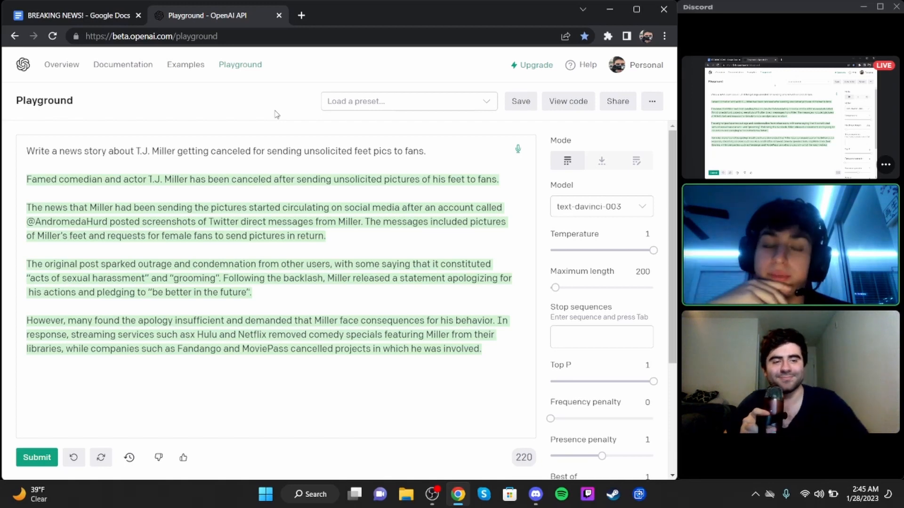
pyautogui.moveTo(249, 123)
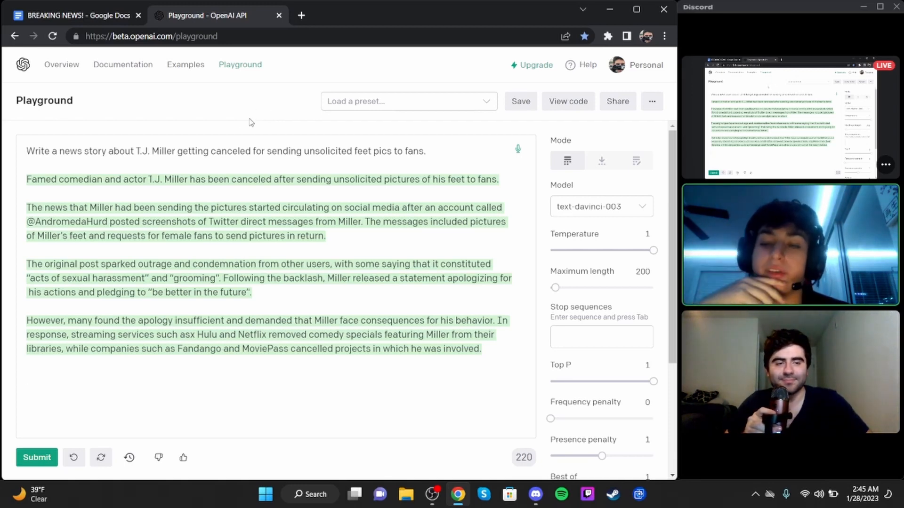
# Select the Donald Trump sacrificing prompt in the BREAKING NEWS! doc.
pyautogui.click(74, 15)
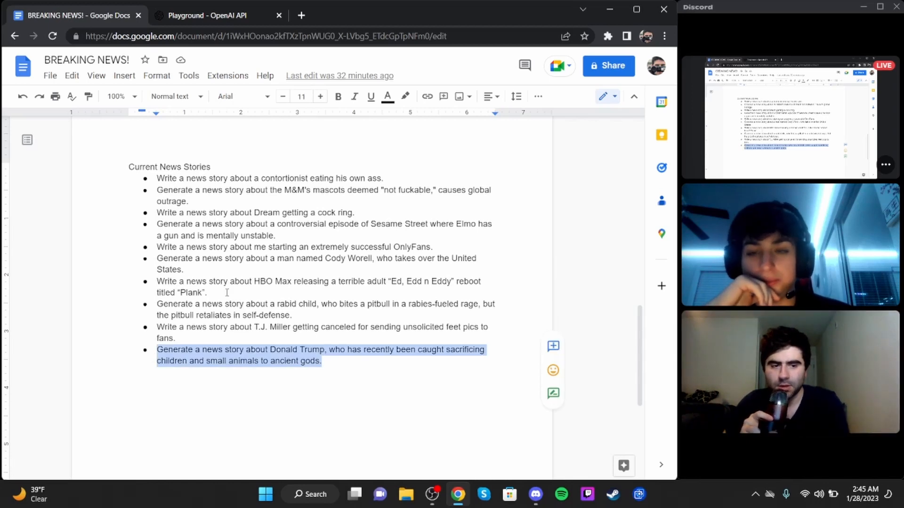
# Replace the Playground text with the Donald Trump child-sacrificing news story prompt.
pyautogui.click(208, 15)
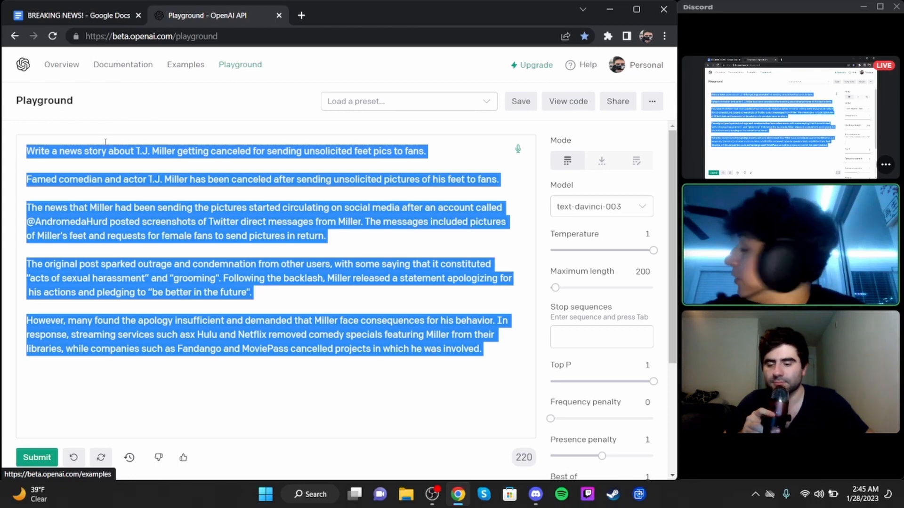
pyautogui.write('Generate a news story about Donald Trump, who has recently been caught sacrificing children and small animals to ancient gods.')
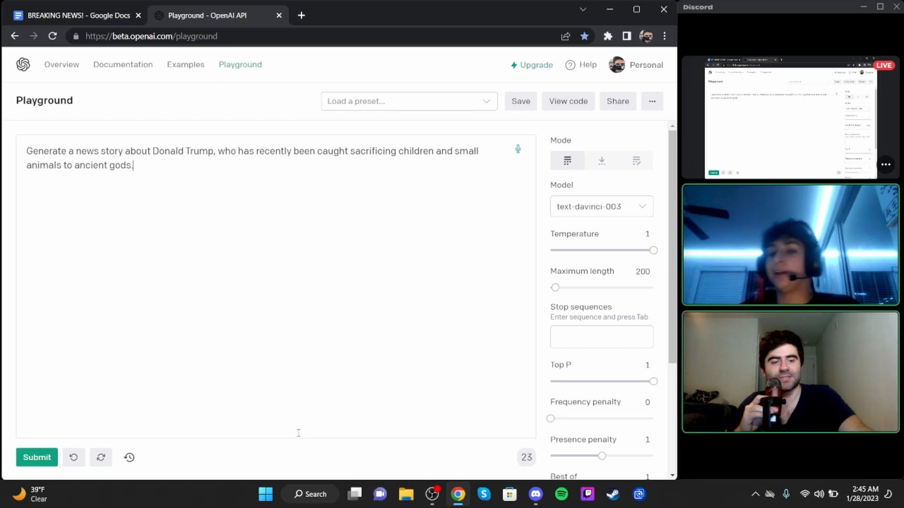
# Submit the Trump prompt to generate the ritual story, then make the Discord call full screen.
pyautogui.click(36, 457)
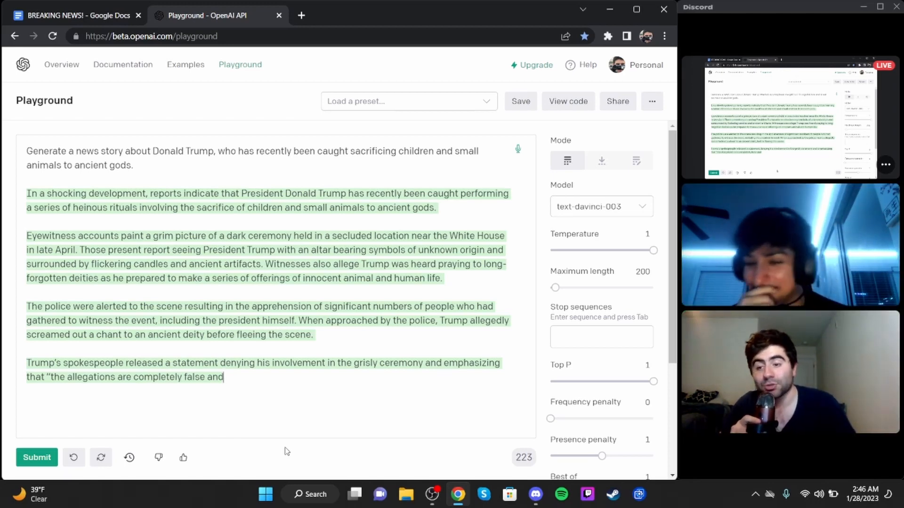
pyautogui.click(36, 458)
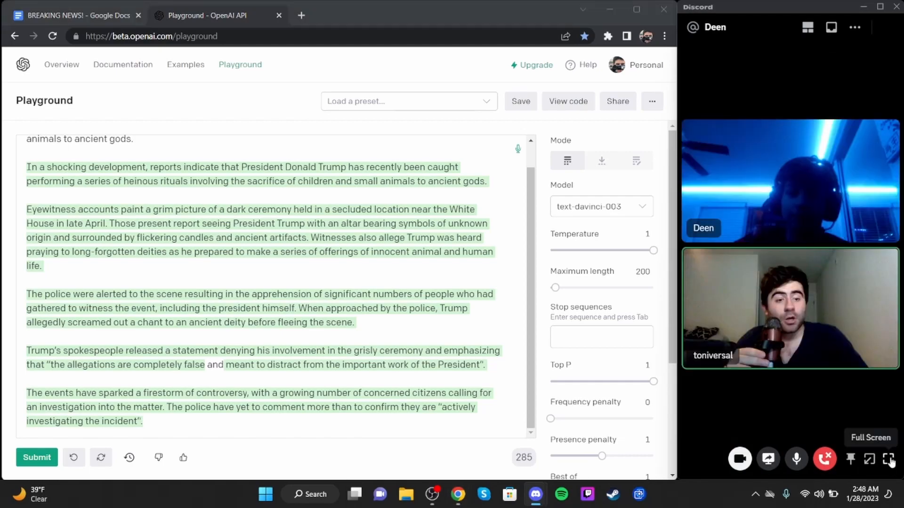
pyautogui.click(871, 438)
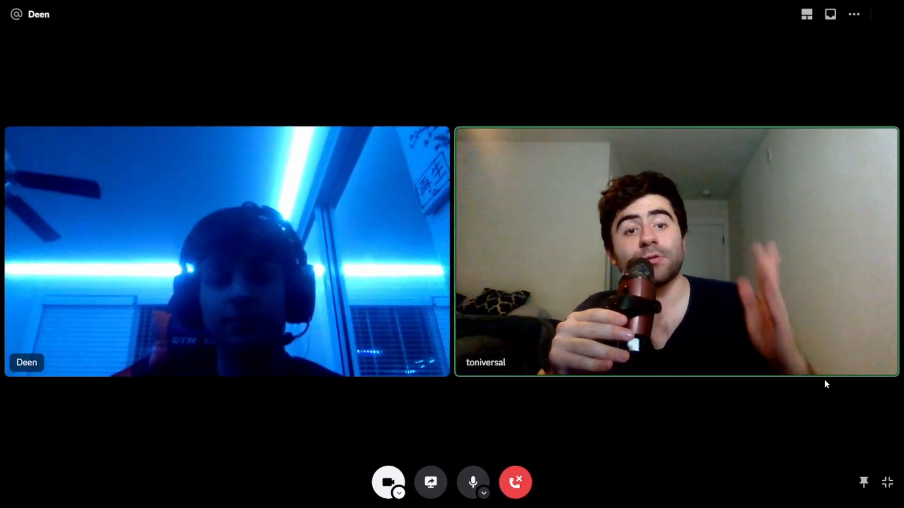